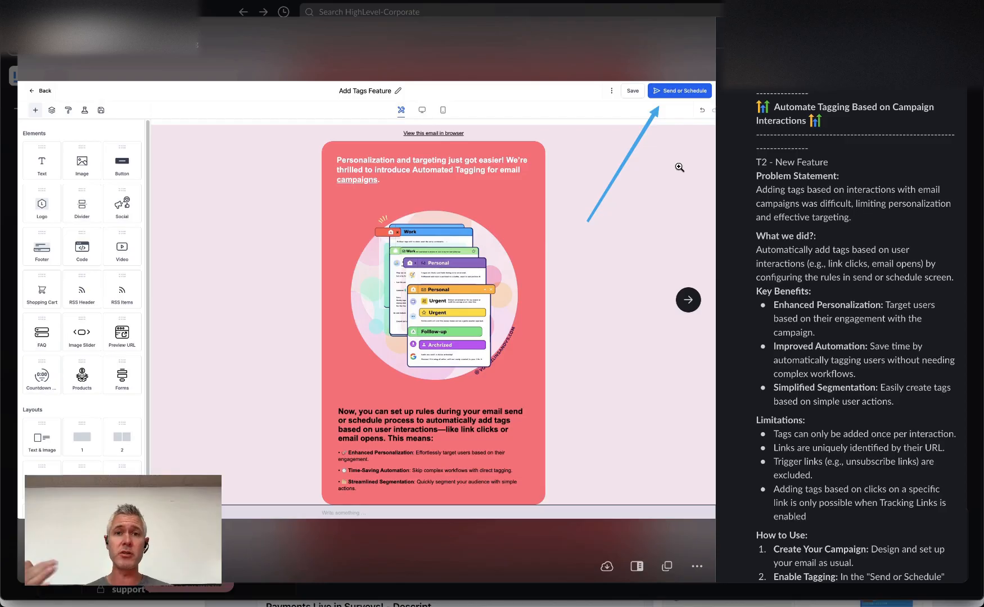
# Step: Scroll the Send Now settings down to the Add Tags toggle below UTM Tracking
pyautogui.rightClick(854, 277)
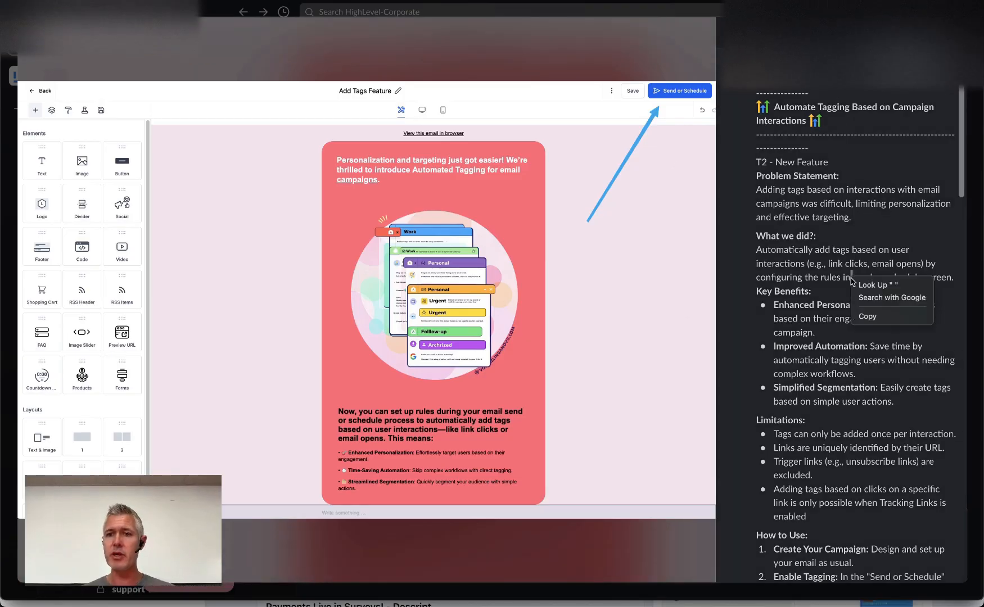
pyautogui.scroll(-3)
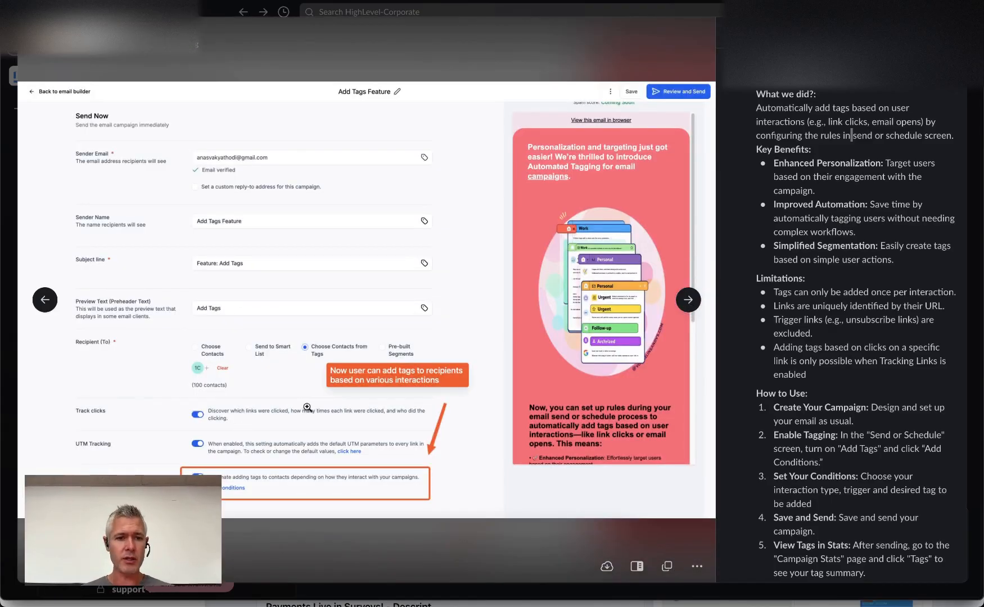
pyautogui.moveTo(286, 488)
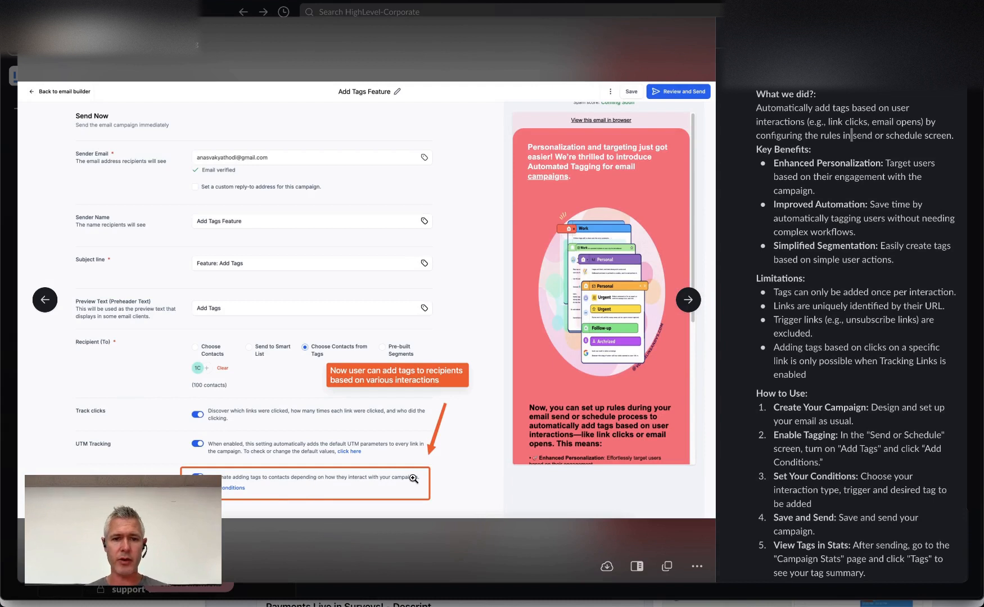
pyautogui.moveTo(694, 261)
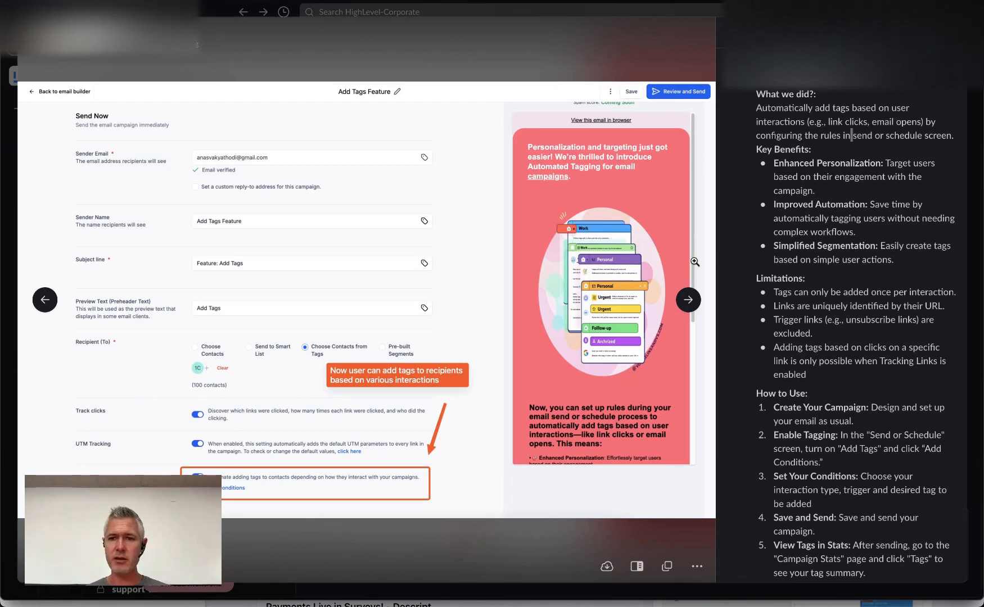
# Step: Add a tag condition with basic campaign interaction as the rule type
pyautogui.click(242, 298)
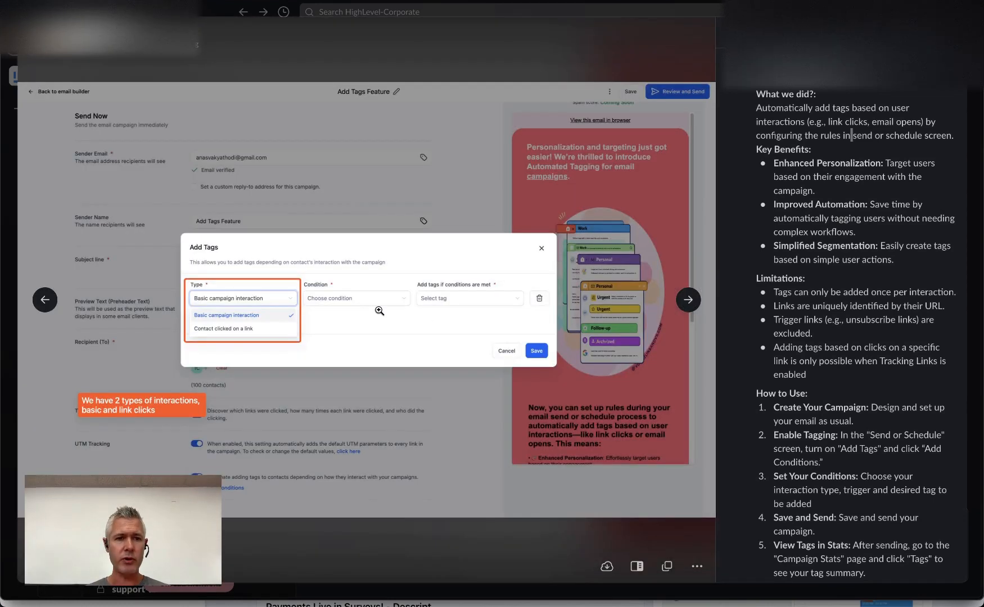
pyautogui.moveTo(254, 314)
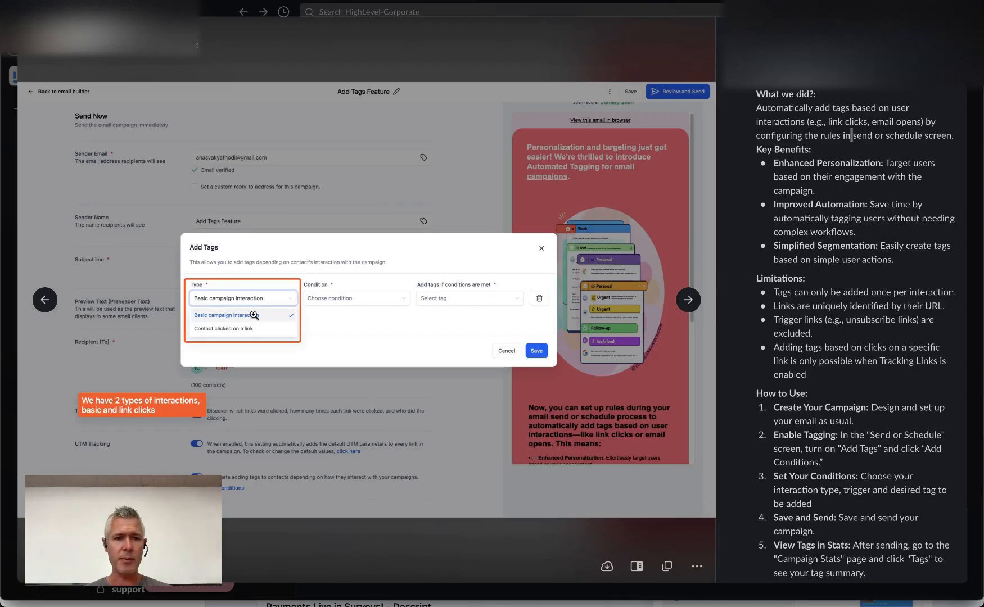
pyautogui.moveTo(333, 245)
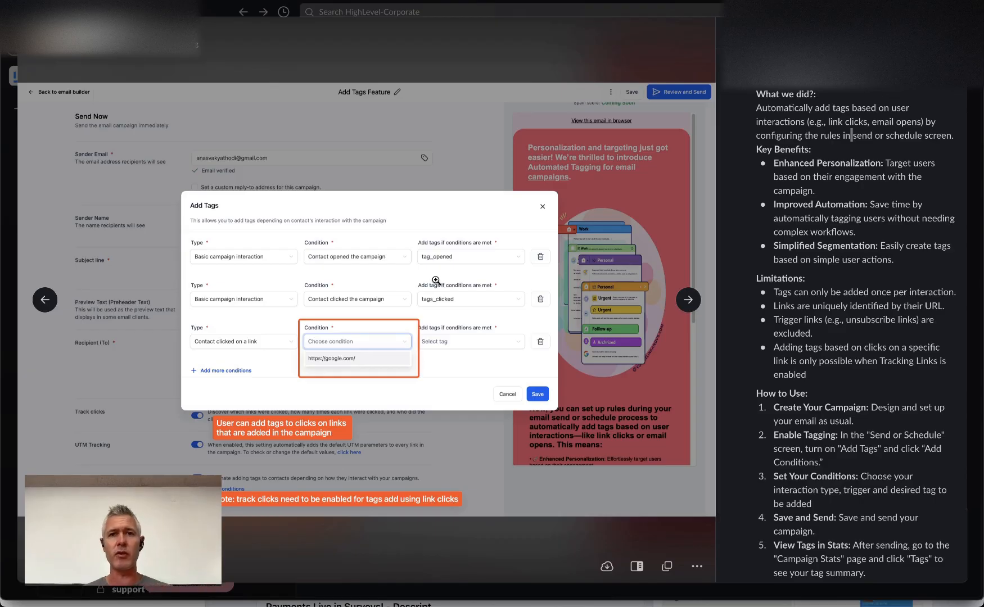
pyautogui.moveTo(685, 308)
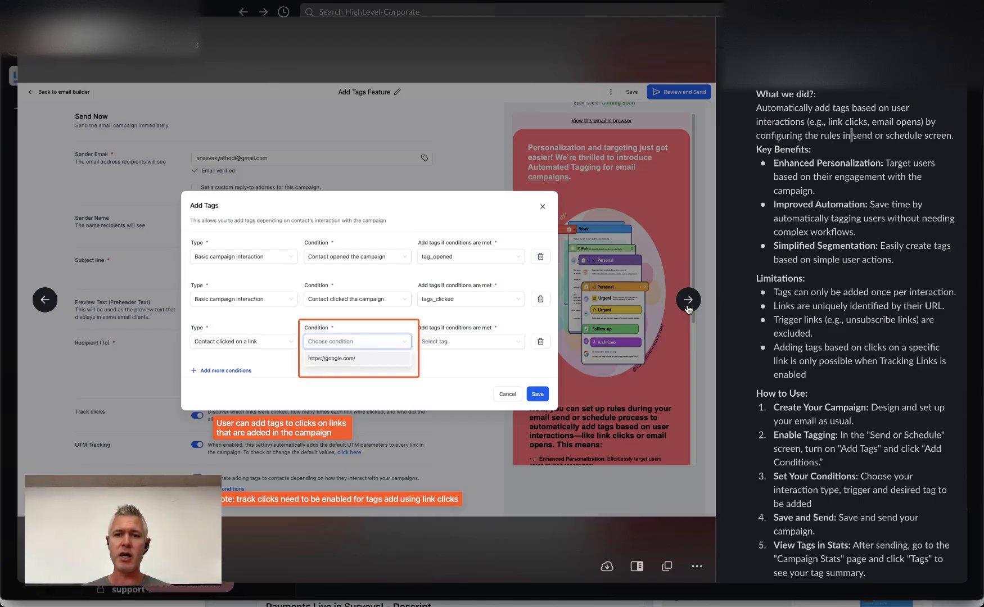
# Step: Open the Tags statistics and list the 62 contacts tagged tag_opened
pyautogui.click(688, 299)
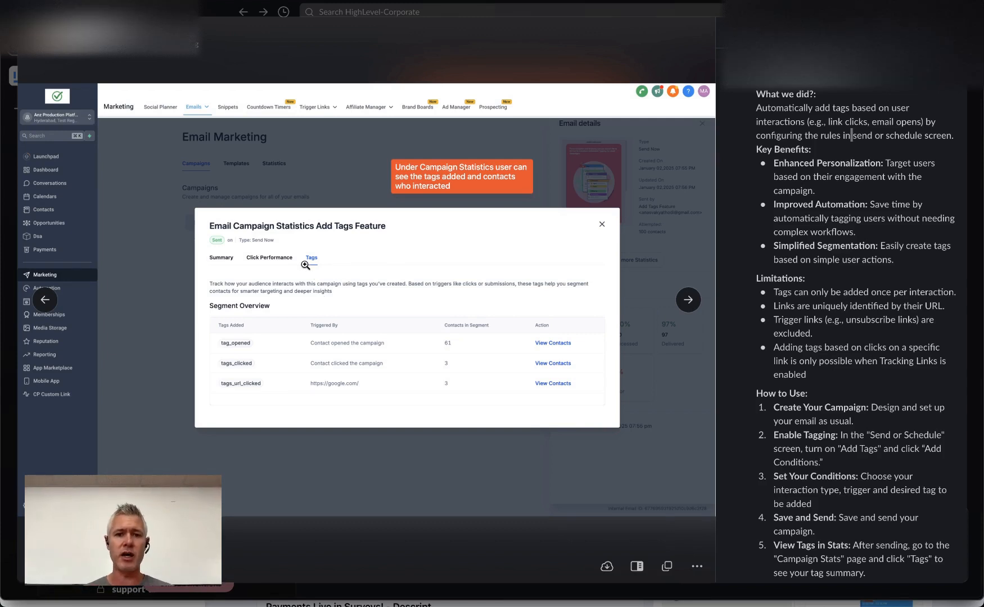
pyautogui.moveTo(382, 351)
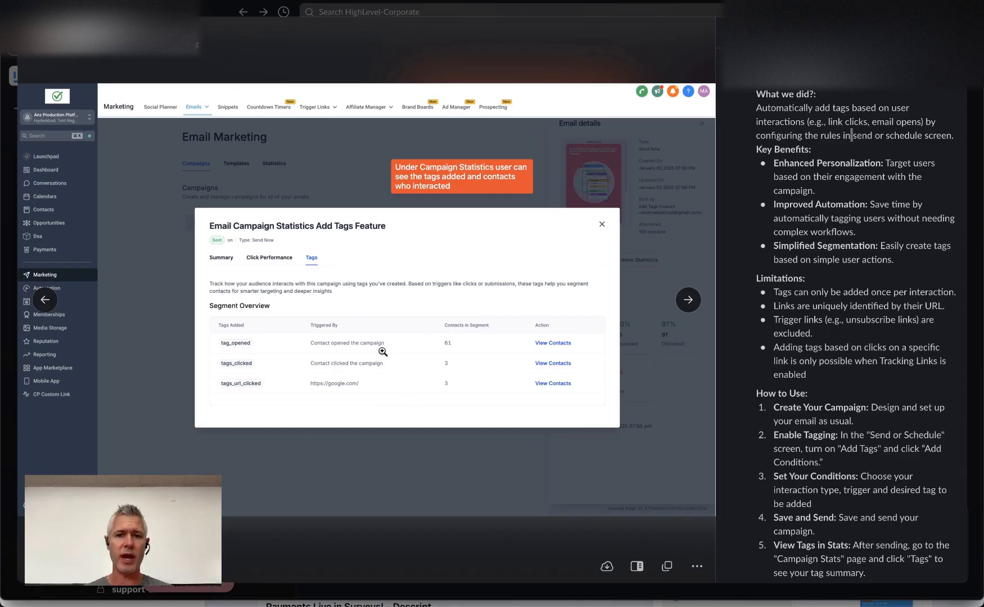
pyautogui.moveTo(574, 342)
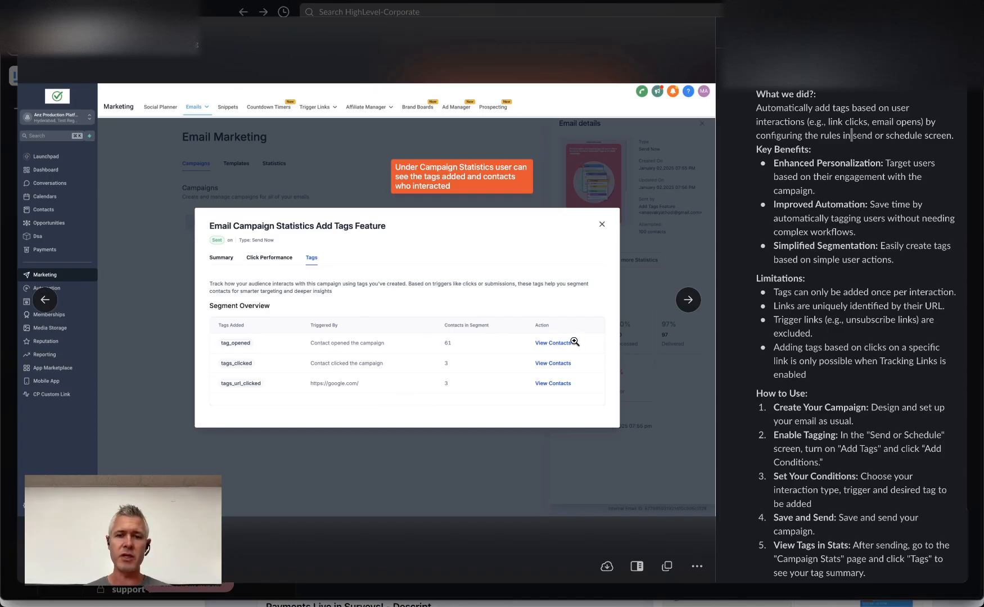
pyautogui.moveTo(688, 299)
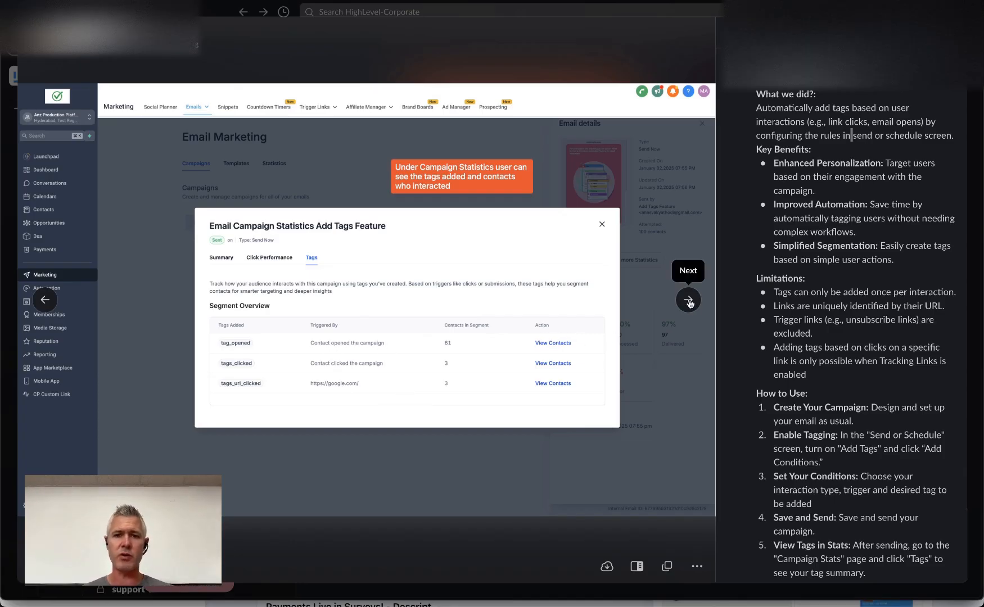
pyautogui.click(552, 342)
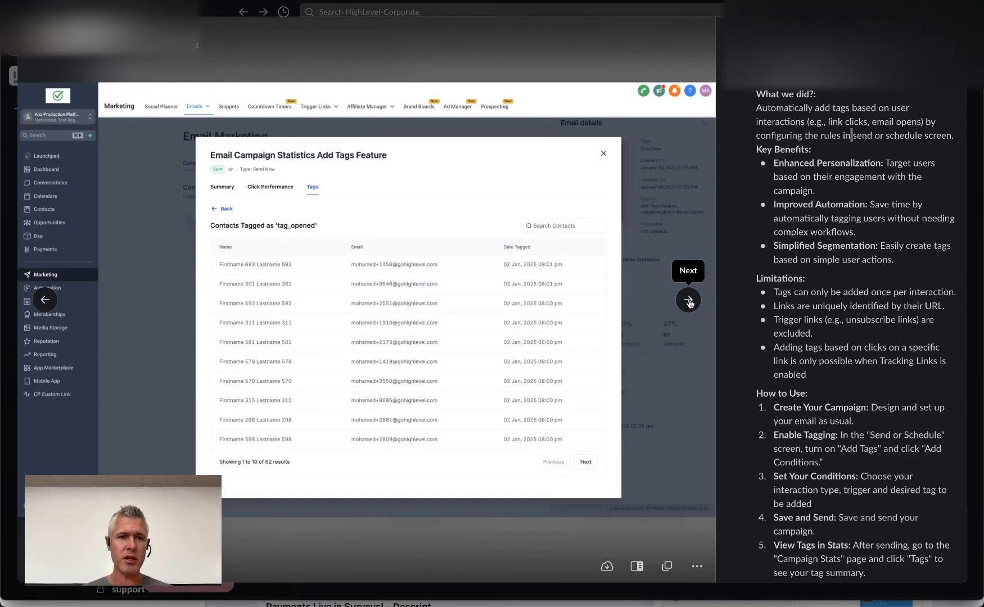
pyautogui.moveTo(389, 332)
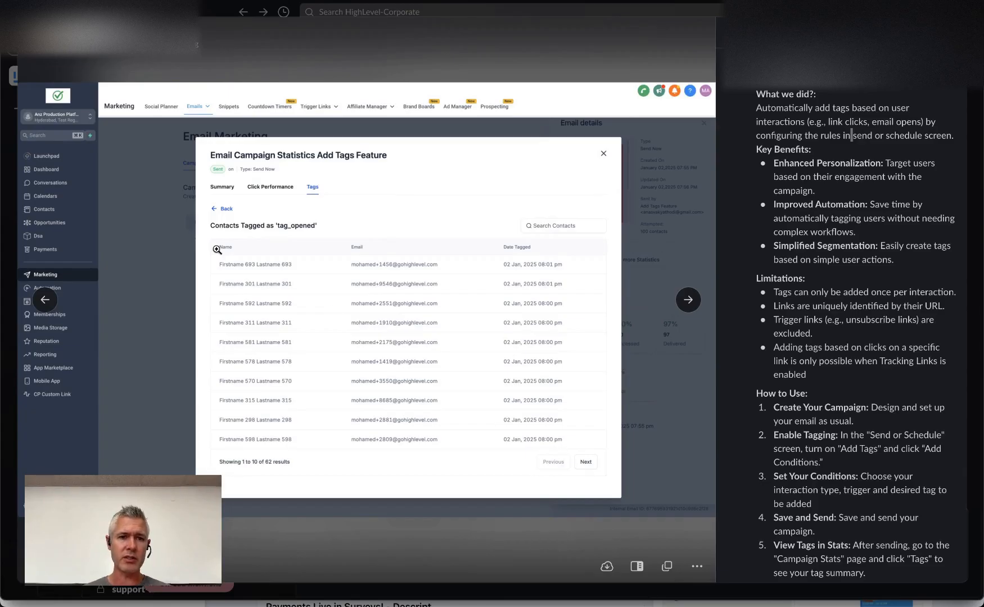
pyautogui.moveTo(388, 269)
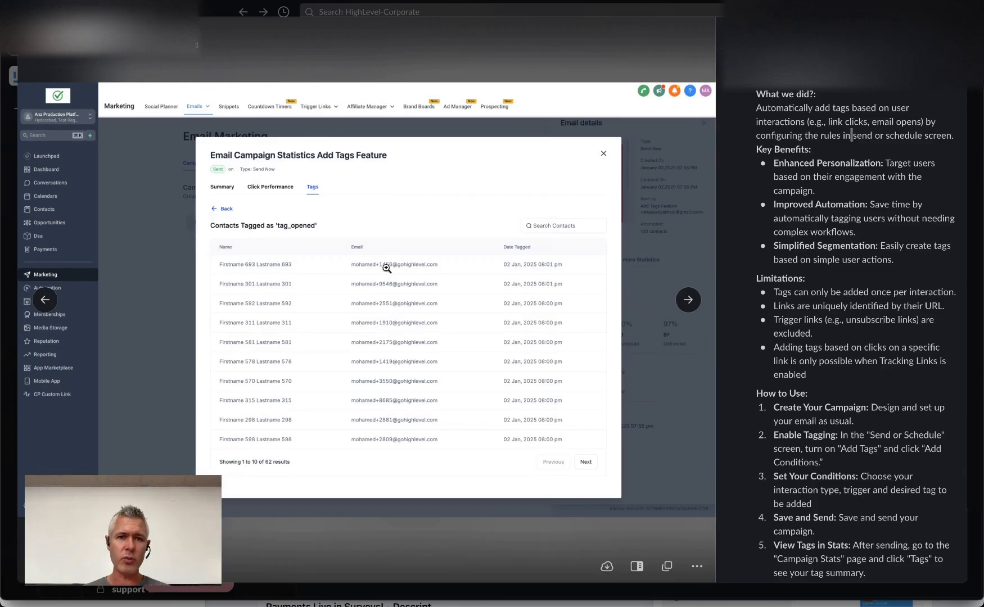